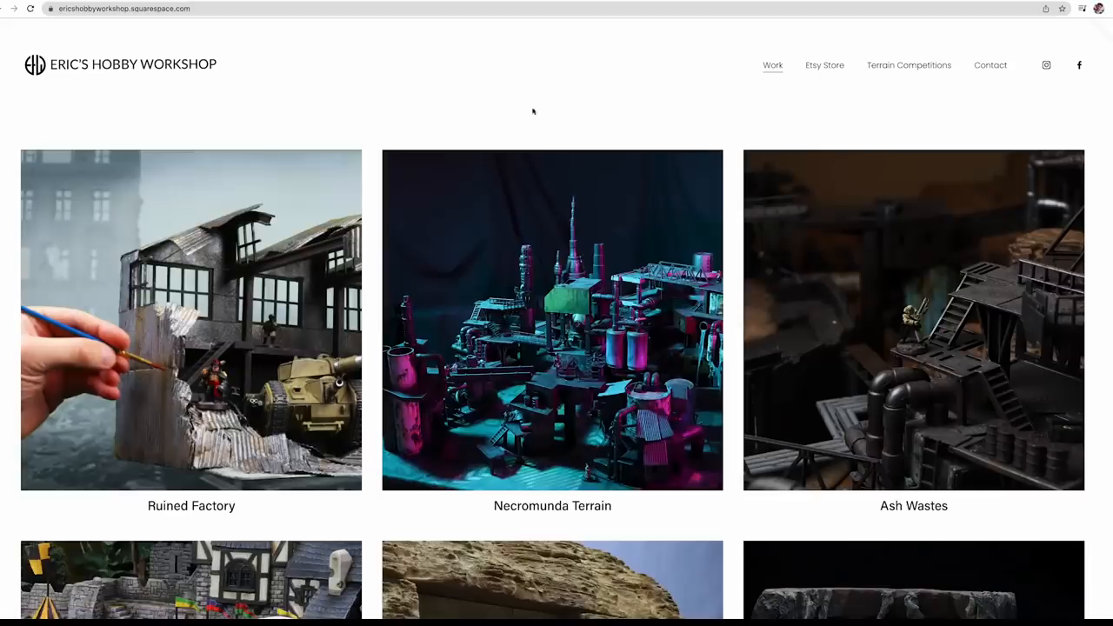
Draw the two-row by five-column rectangle grid and set its muntin stroke weight
left_click(191, 320)
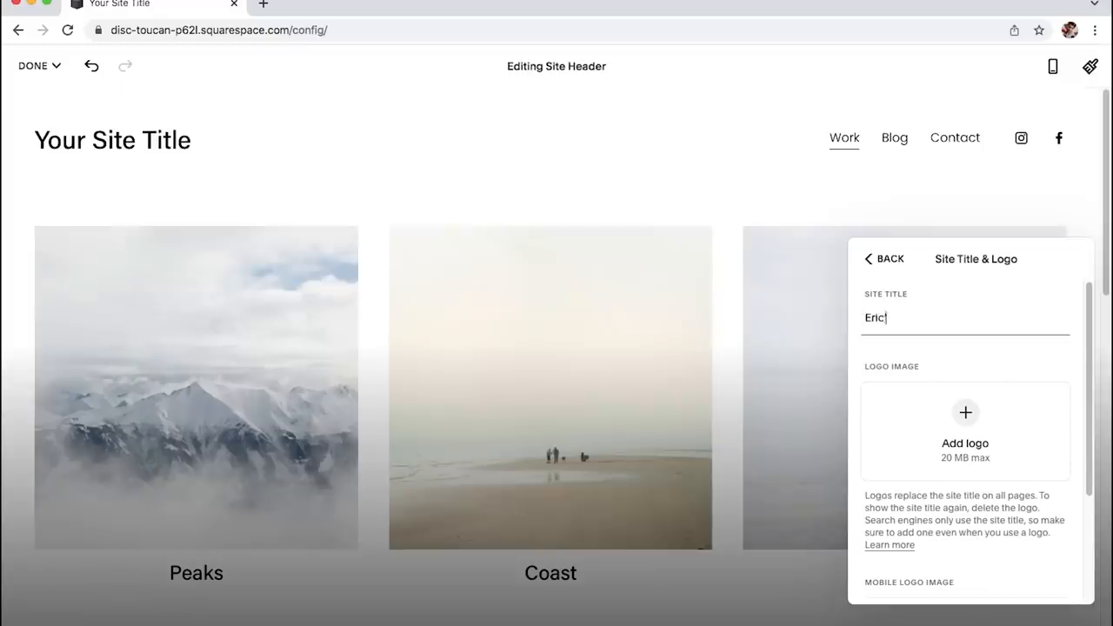
left_click(965, 412)
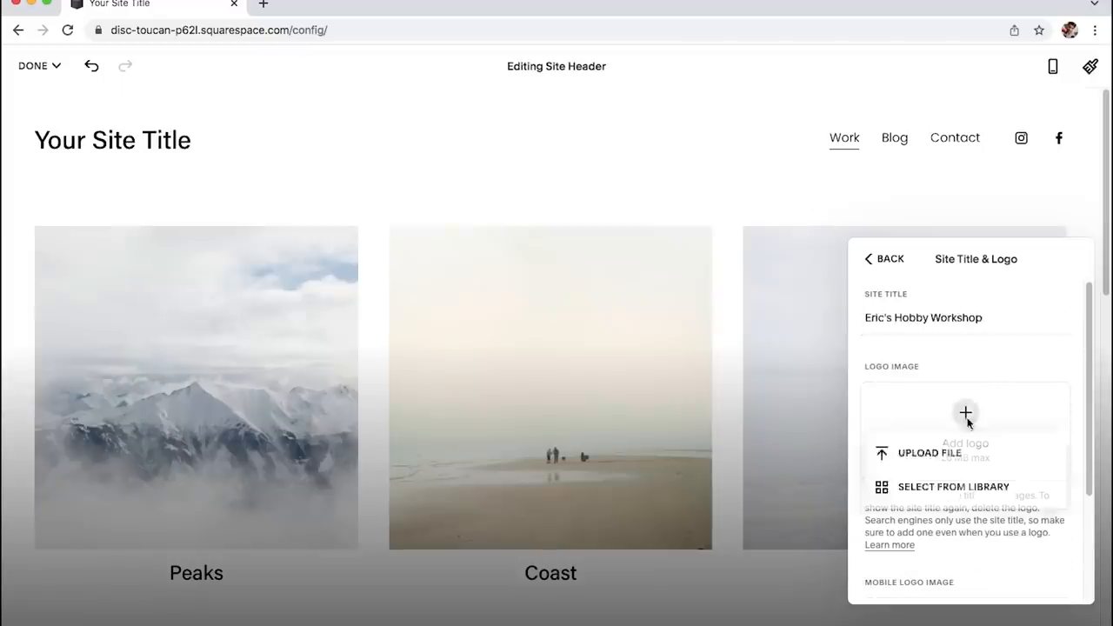
left_click(929, 452)
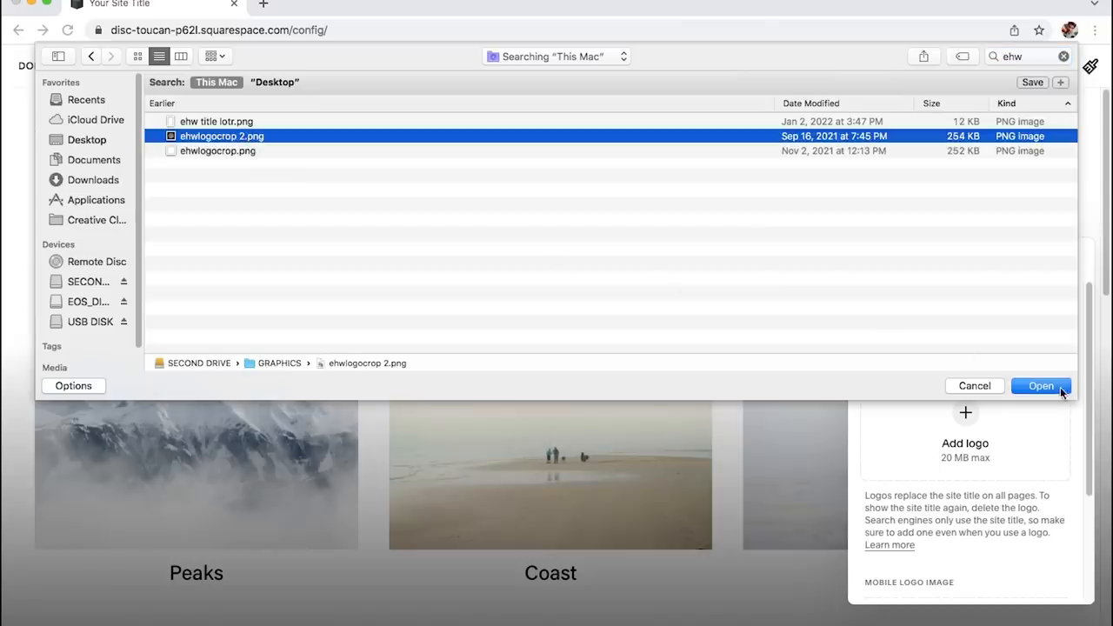
left_click(1040, 386)
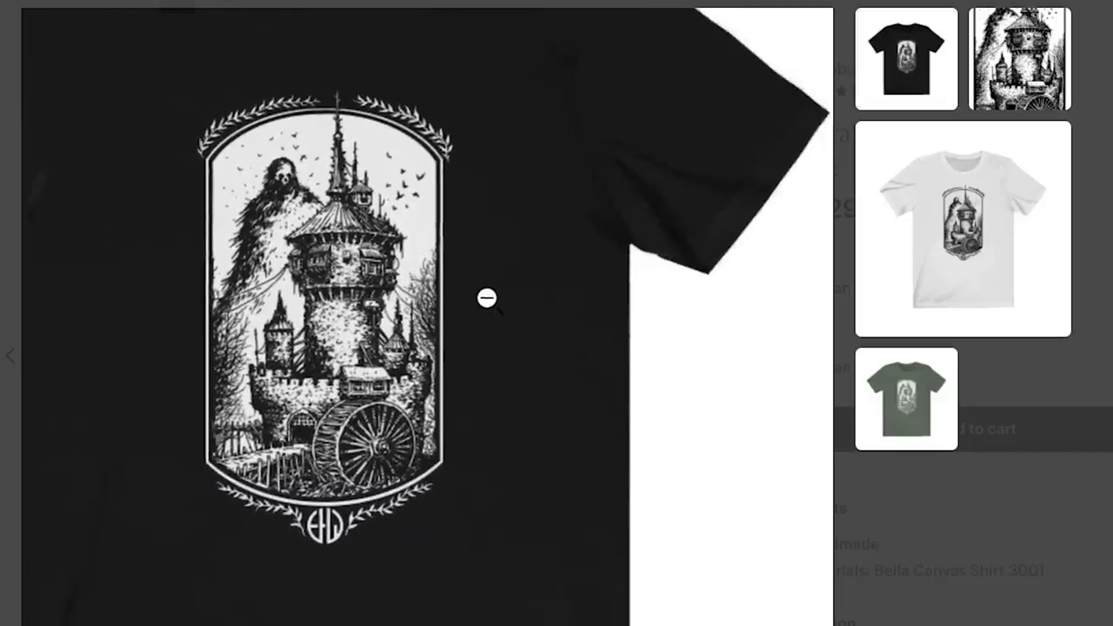
left_click(961, 233)
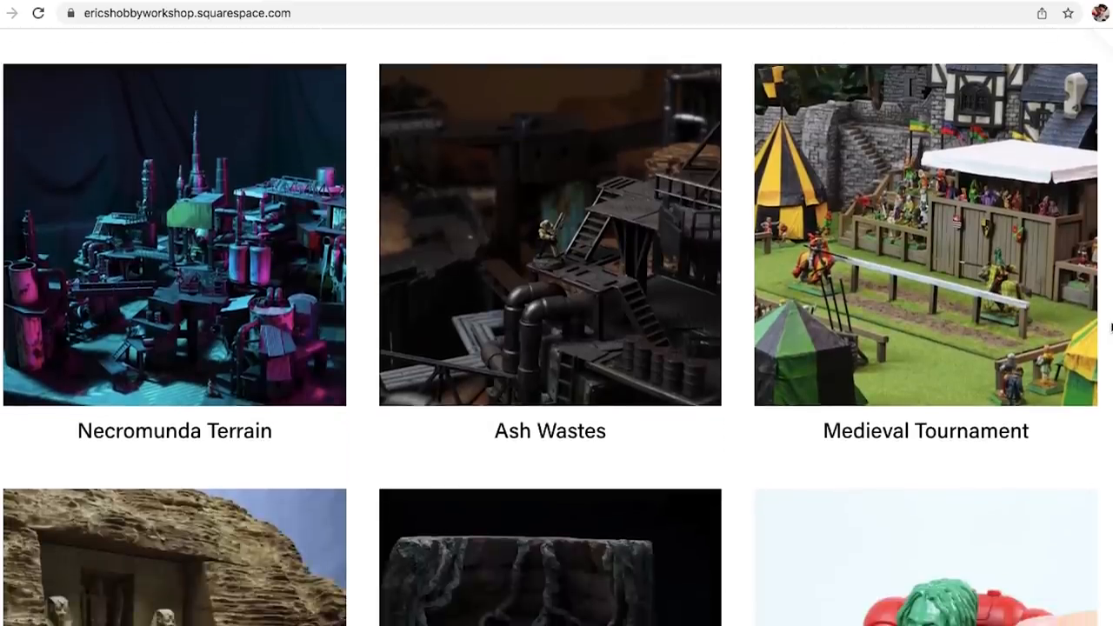
scroll("down", 3)
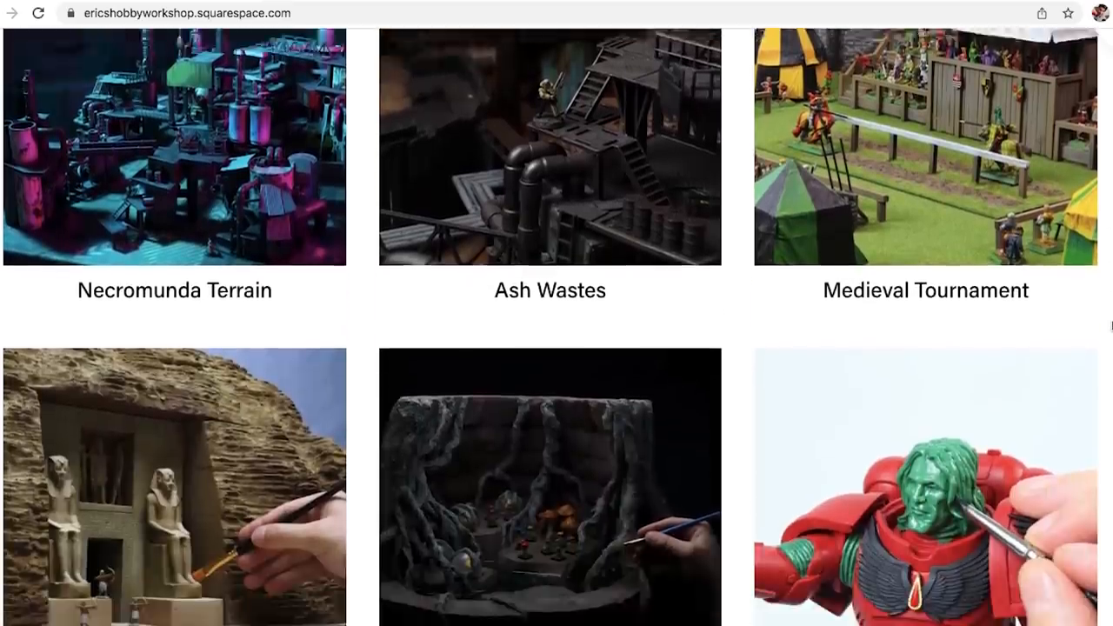
left_click(549, 147)
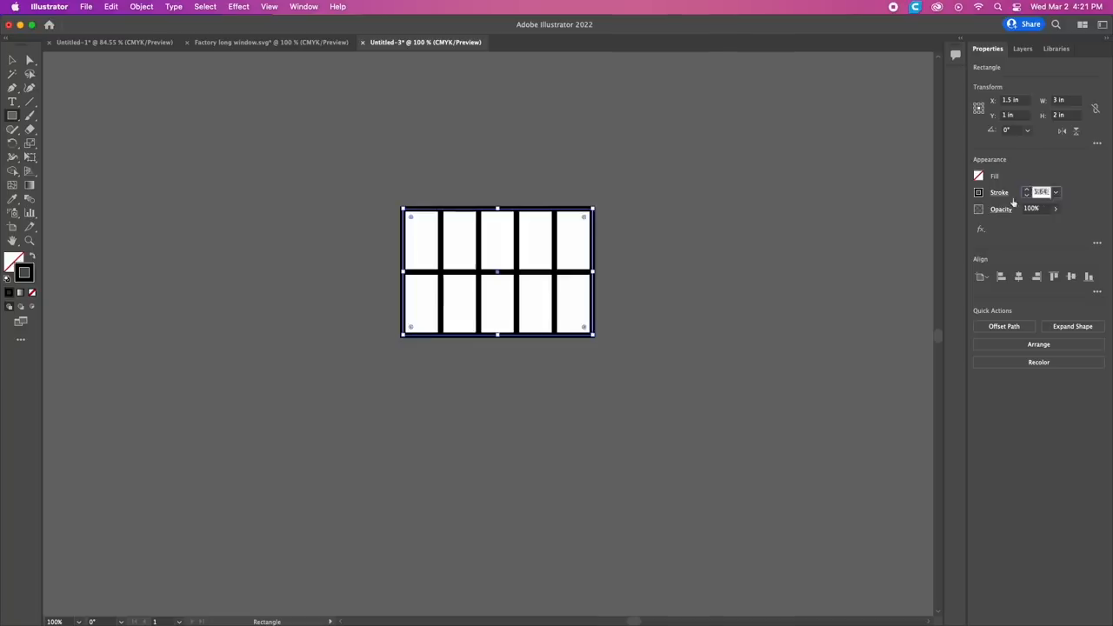
left_click(141, 7)
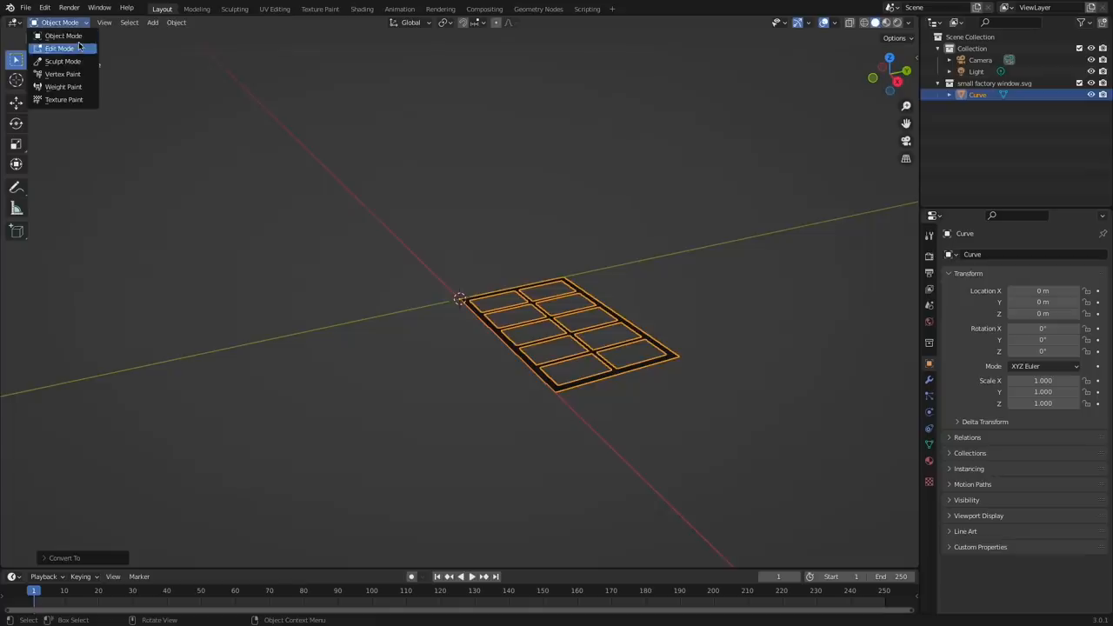
Extrude the imported grid curve in Edit Mode into a thick frame and start exporting it
left_click(59, 48)
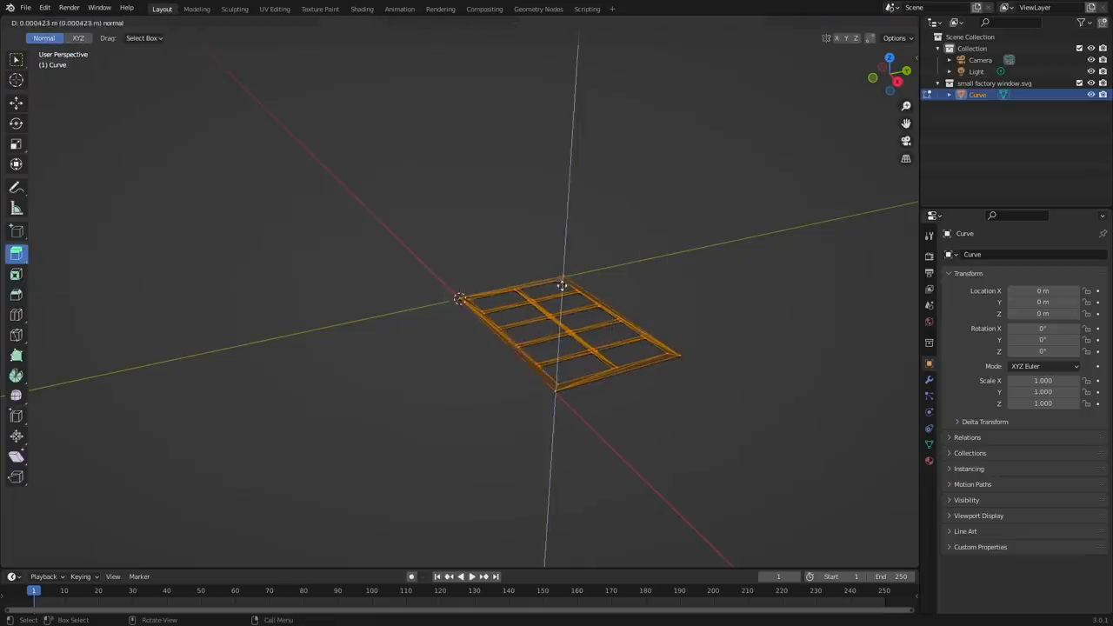
key("Tab")
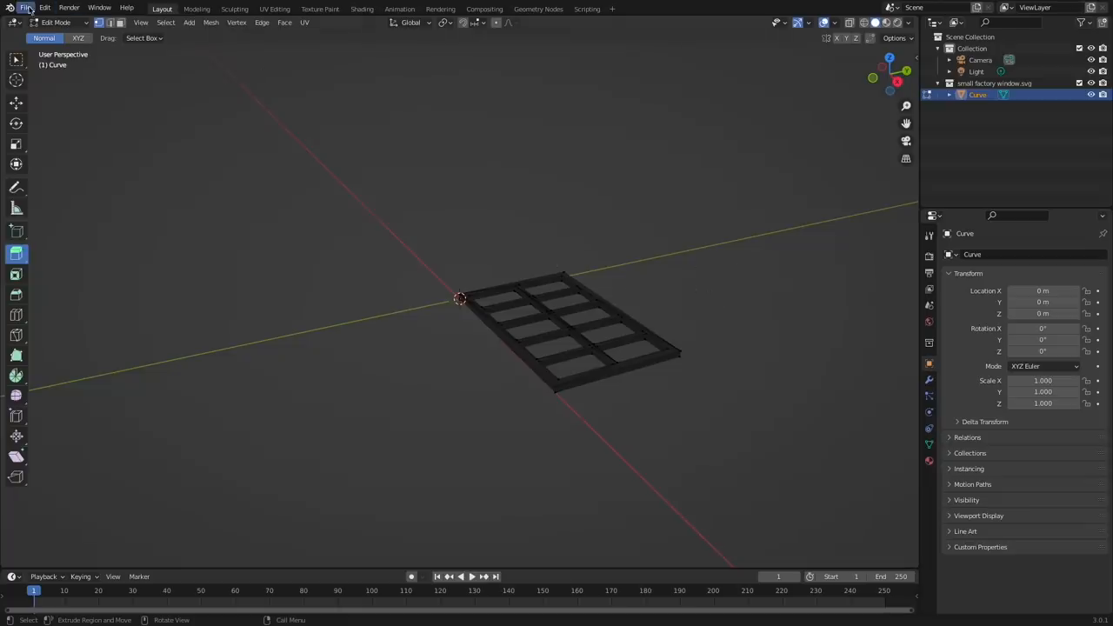
left_click(26, 7)
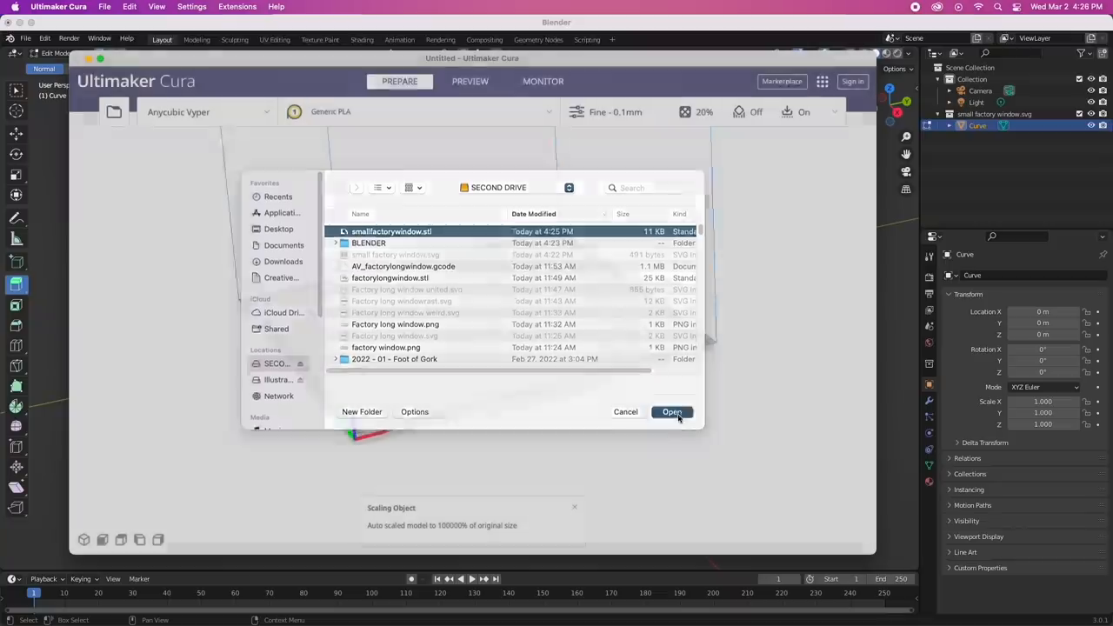
Load smallfactorywindow.stl onto the build plate and adjust the view
left_click(671, 410)
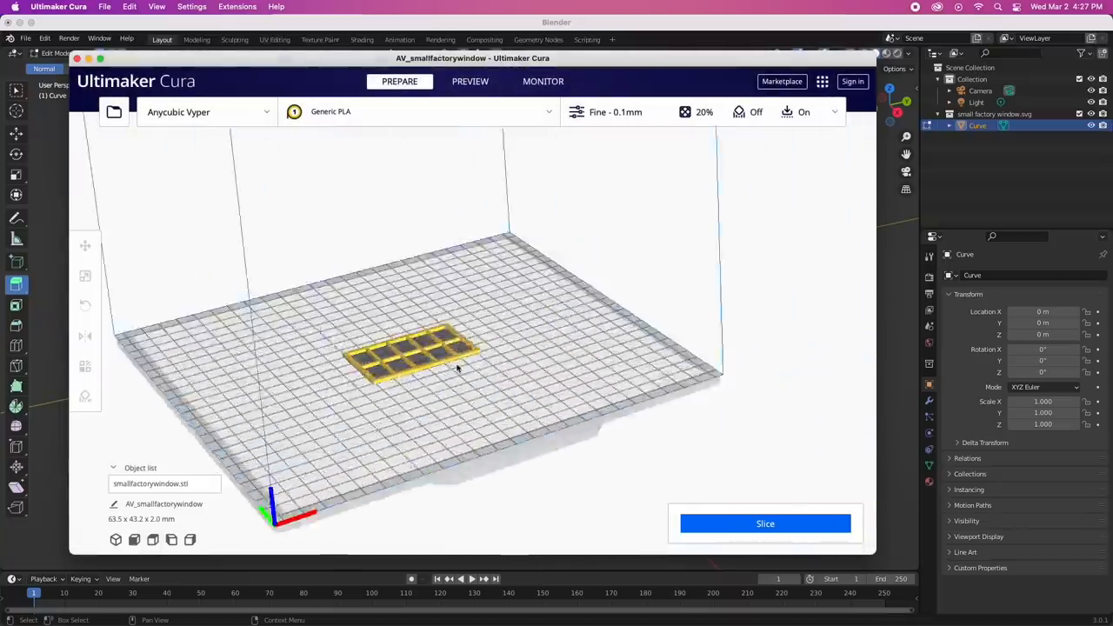
left_click_drag(452, 365, 444, 321)
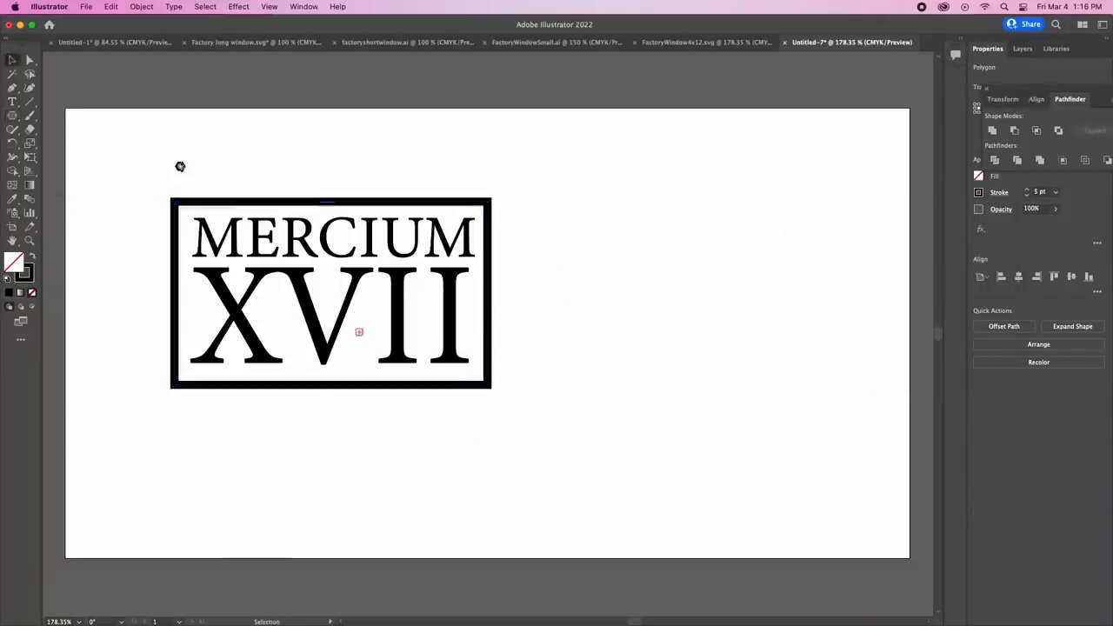
Select the thick black border artwork around the MERCIUM XVII sign
left_click(331, 294)
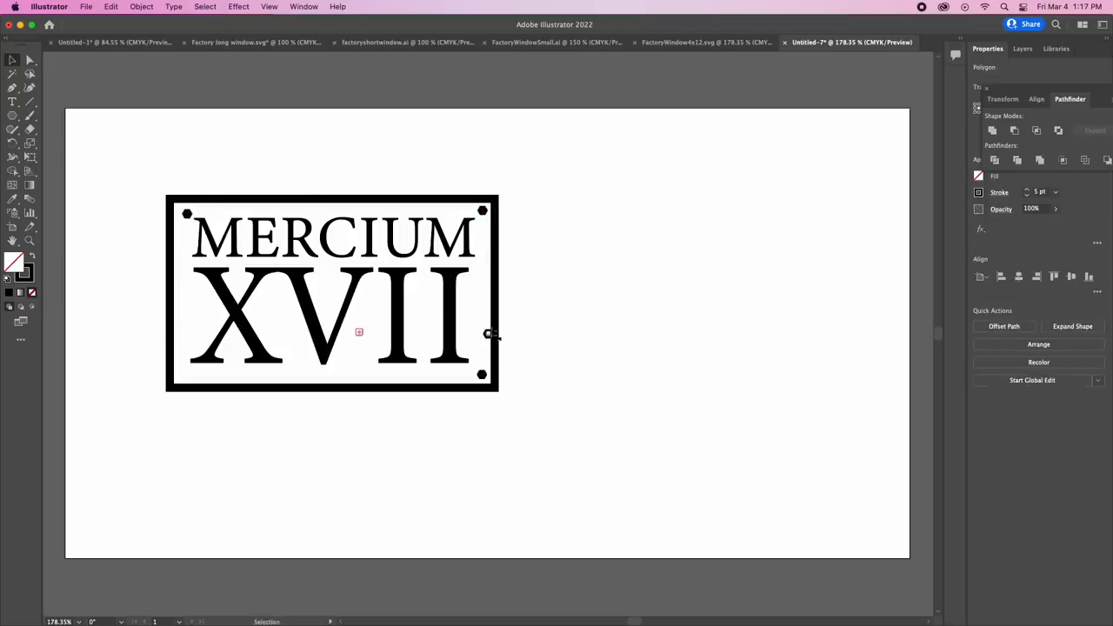